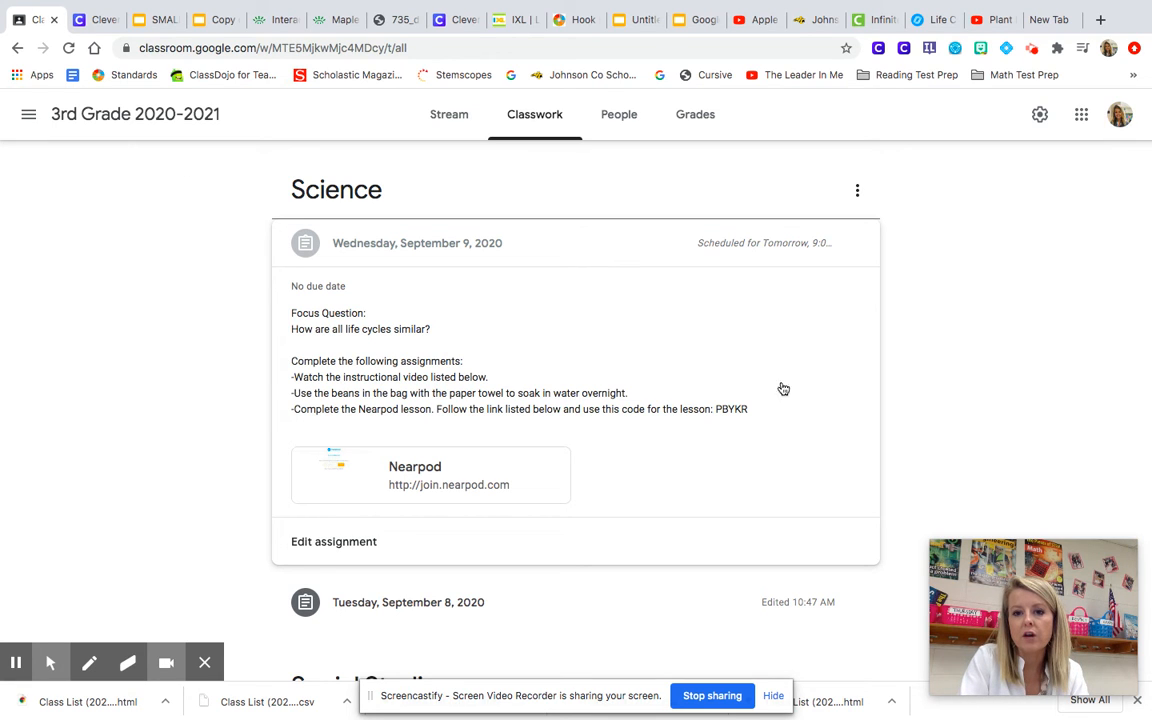
{"action": "mouse_move", "coordinate": [768, 408]}
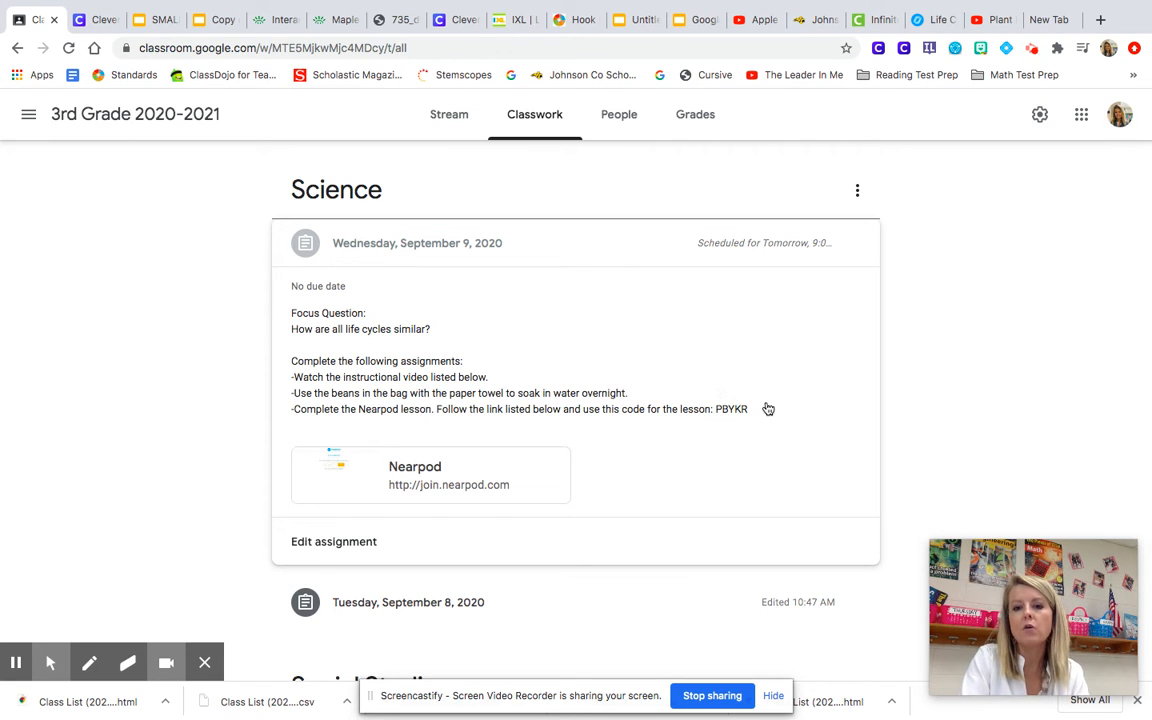
{"action": "mouse_move", "coordinate": [735, 430]}
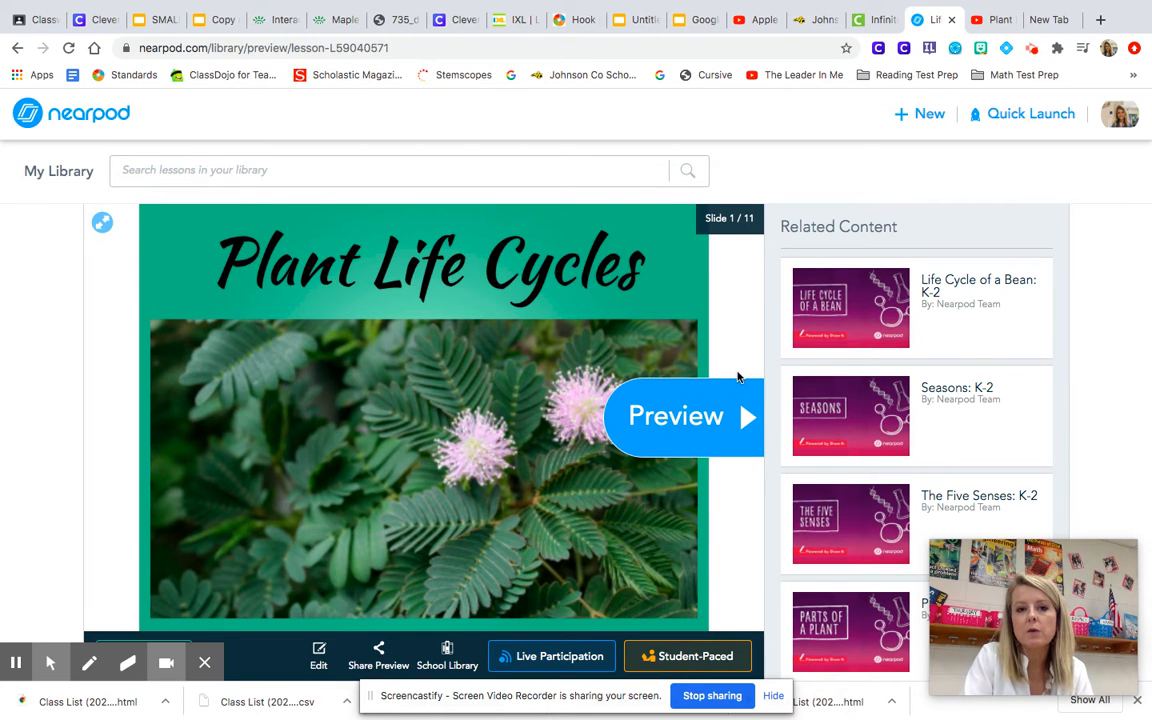
{"action": "mouse_move", "coordinate": [745, 420]}
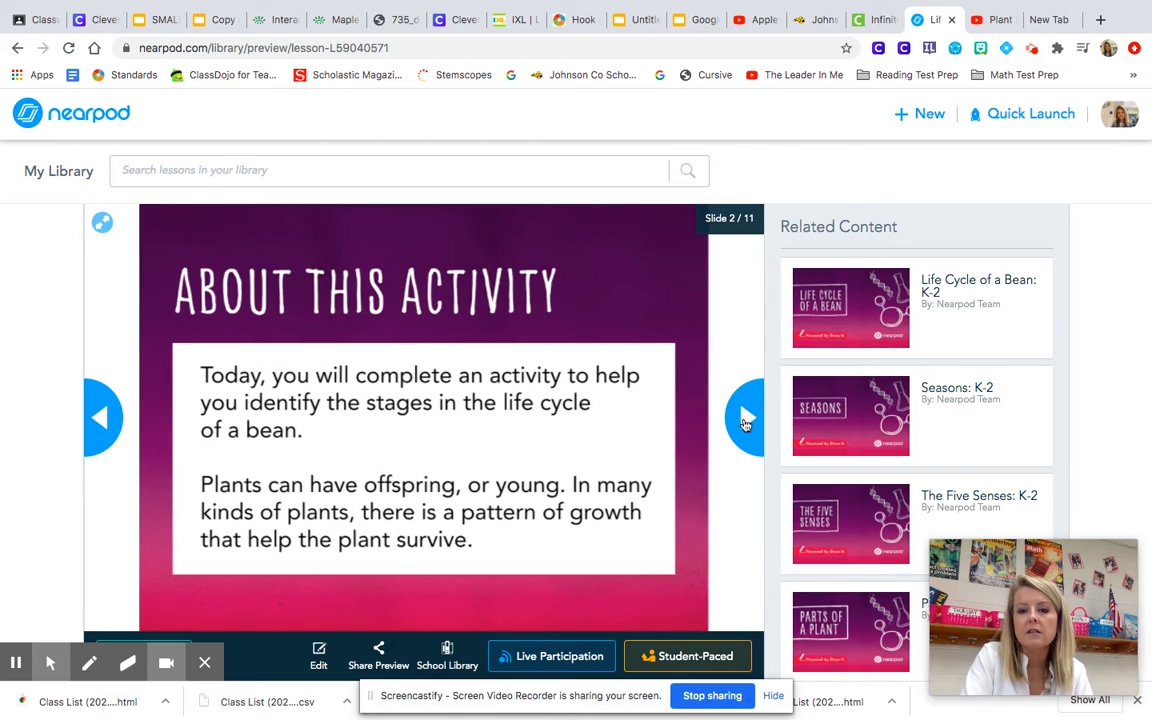
- Advance the lesson preview to slide 4, the bean life-cycle labelling diagram
{"action": "left_click", "coordinate": [745, 417]}
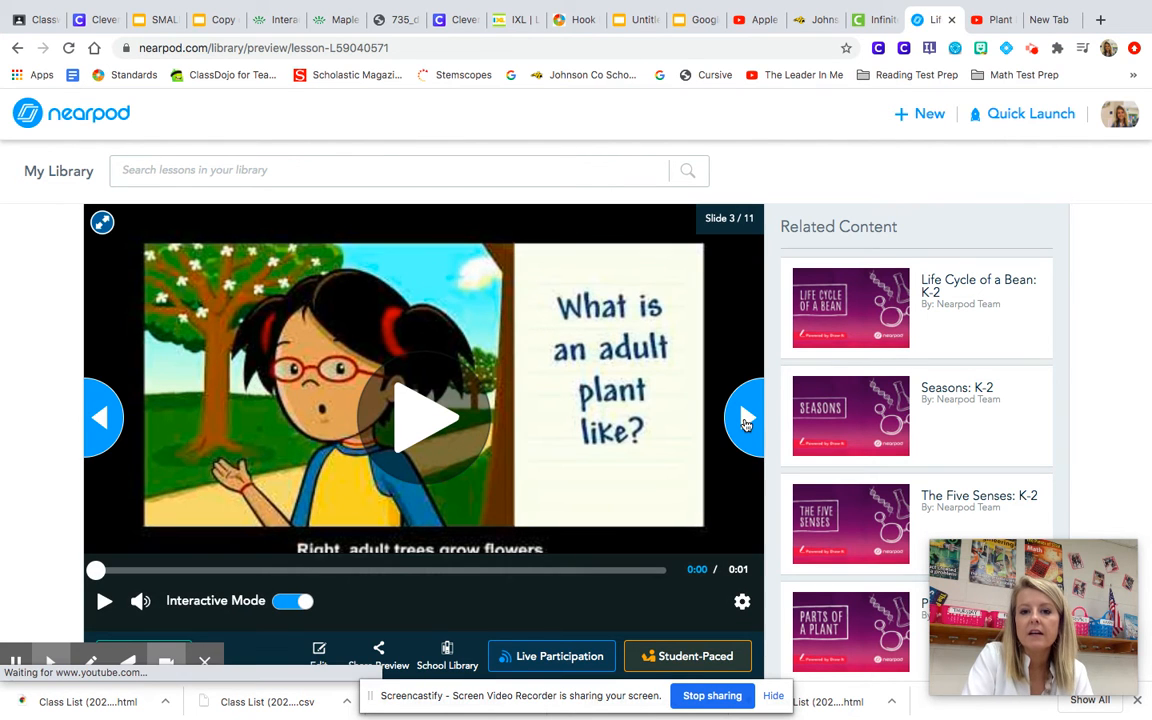
{"action": "left_click", "coordinate": [745, 417]}
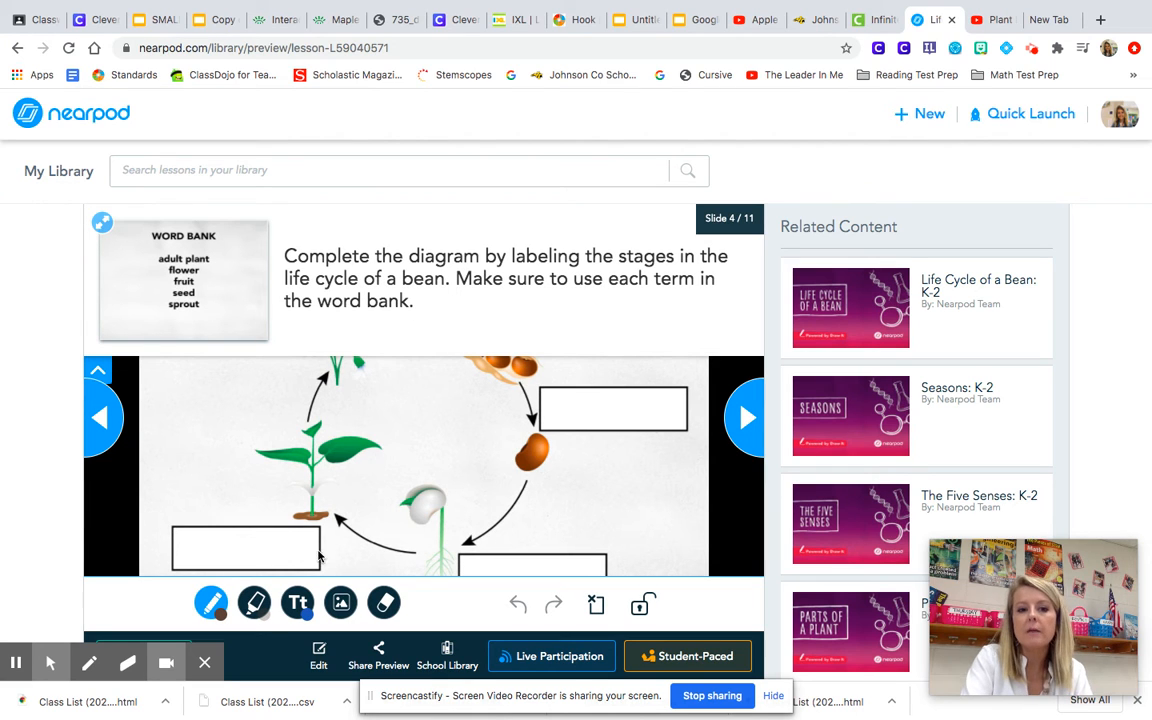
{"action": "mouse_move", "coordinate": [225, 333]}
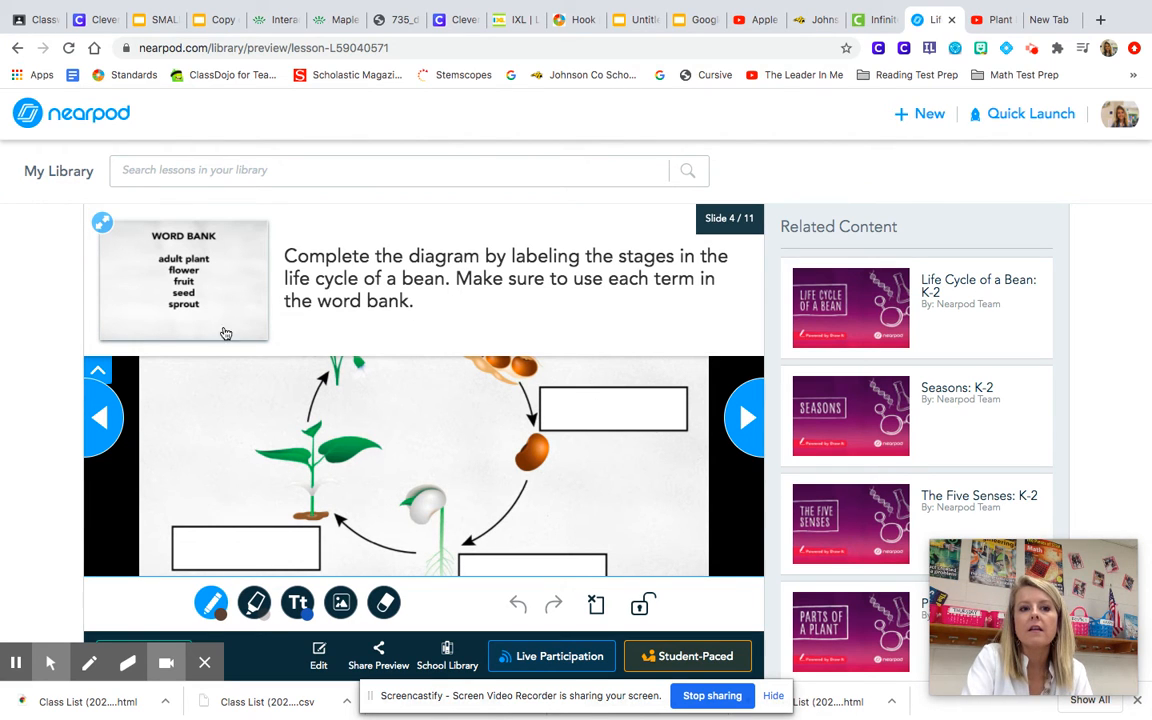
{"action": "mouse_move", "coordinate": [252, 325]}
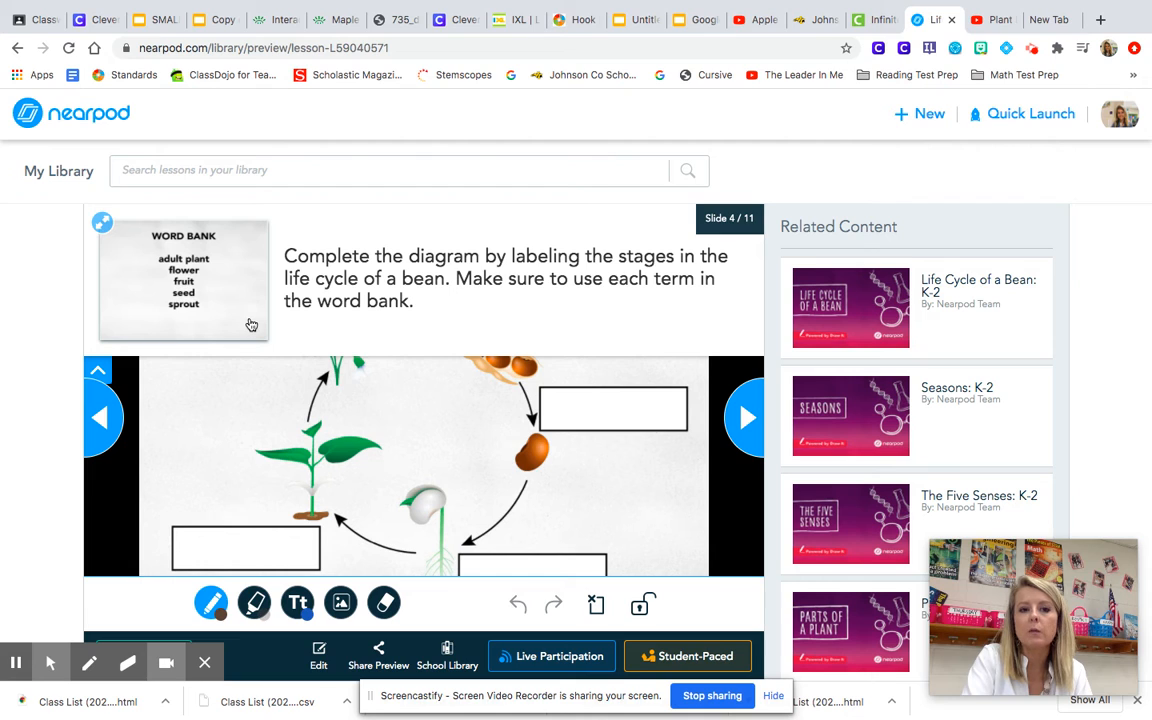
{"action": "mouse_move", "coordinate": [663, 387]}
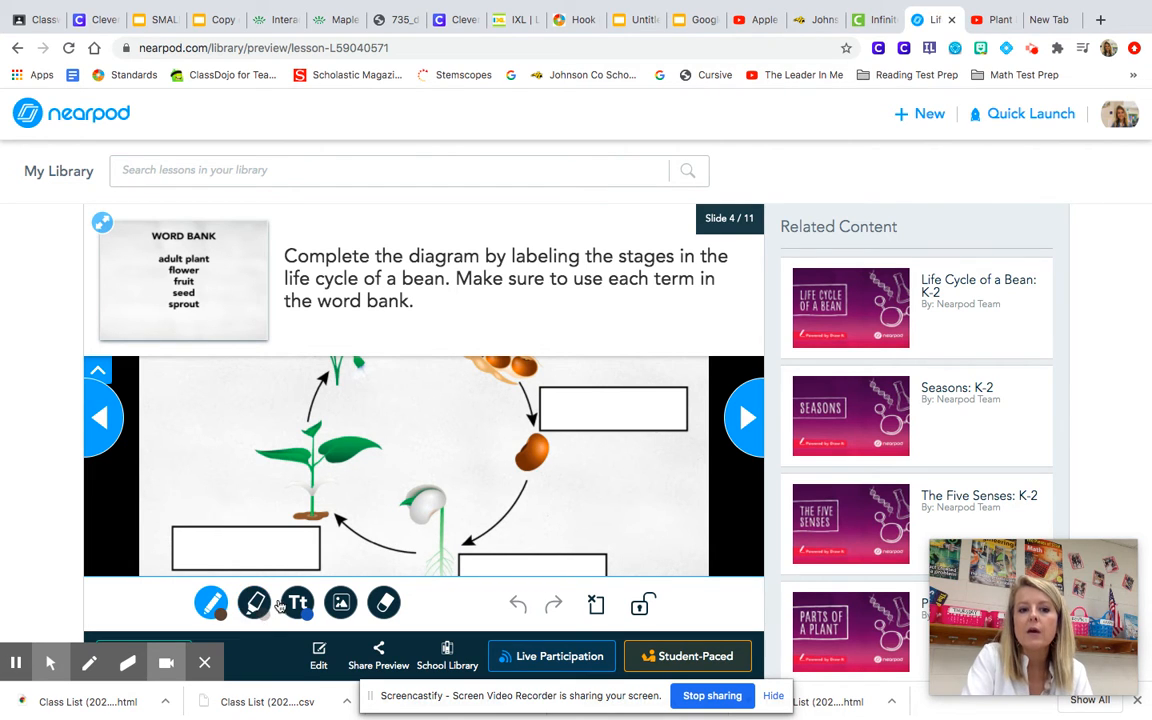
- Place a text label on the bean diagram, then advance to slide 5, the apple tree
{"action": "left_click", "coordinate": [297, 602]}
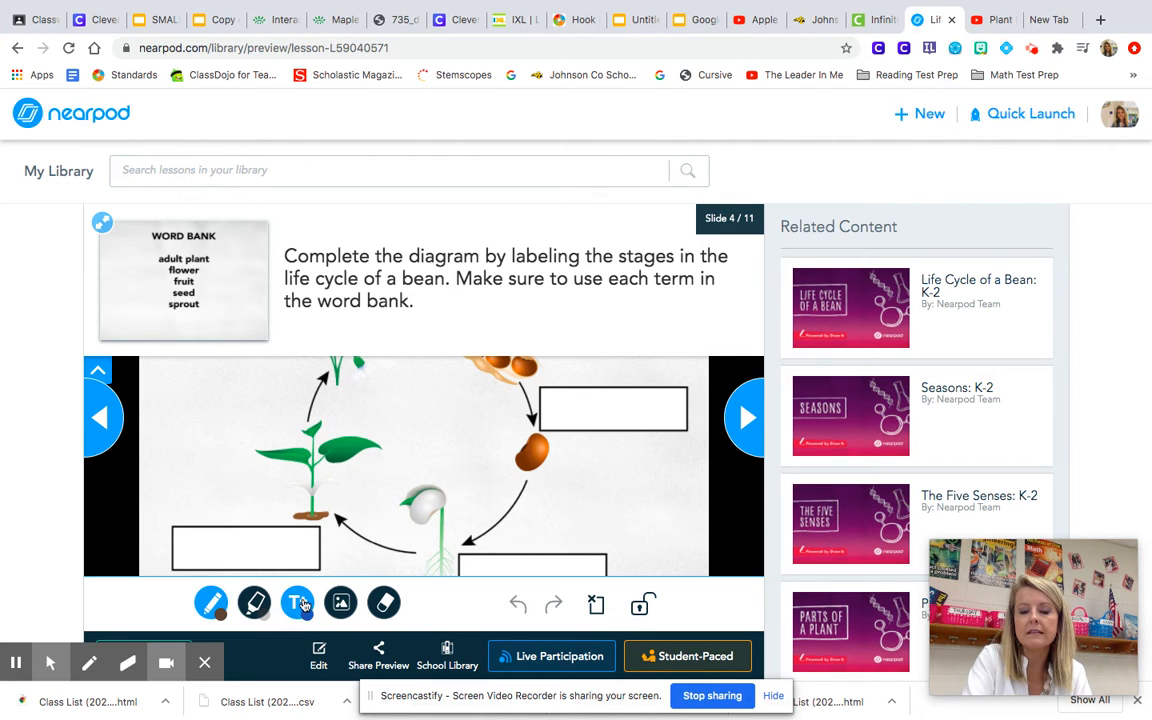
{"action": "left_click", "coordinate": [297, 602]}
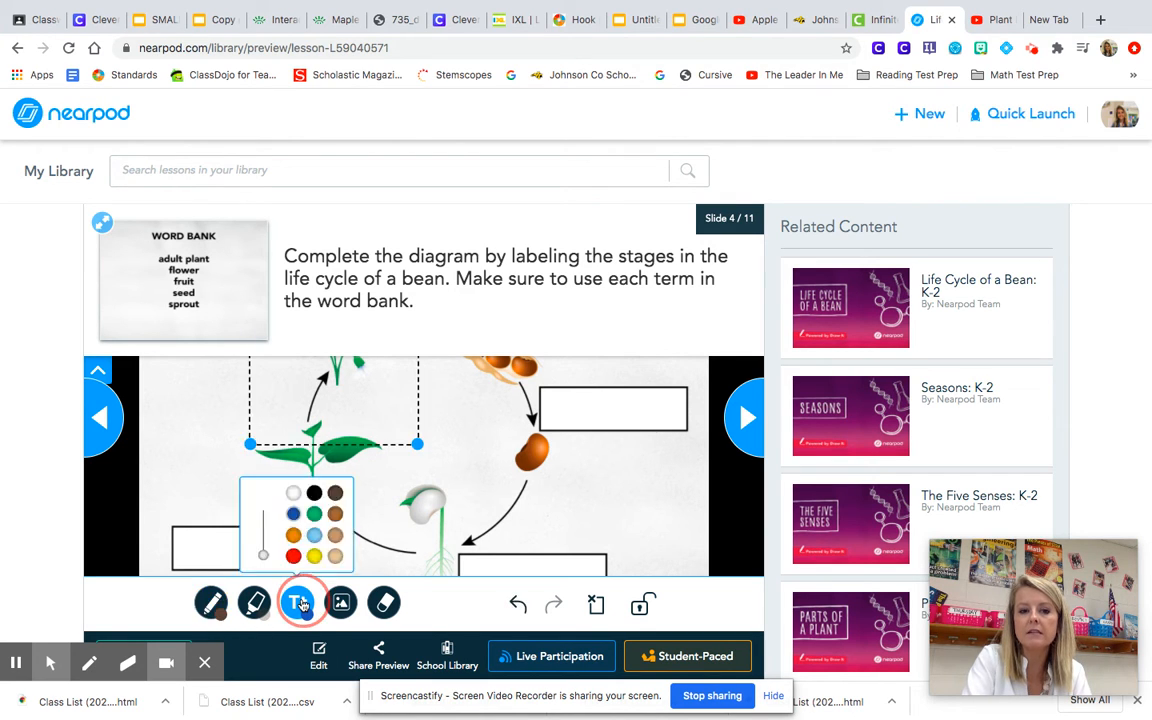
{"action": "left_click", "coordinate": [297, 602]}
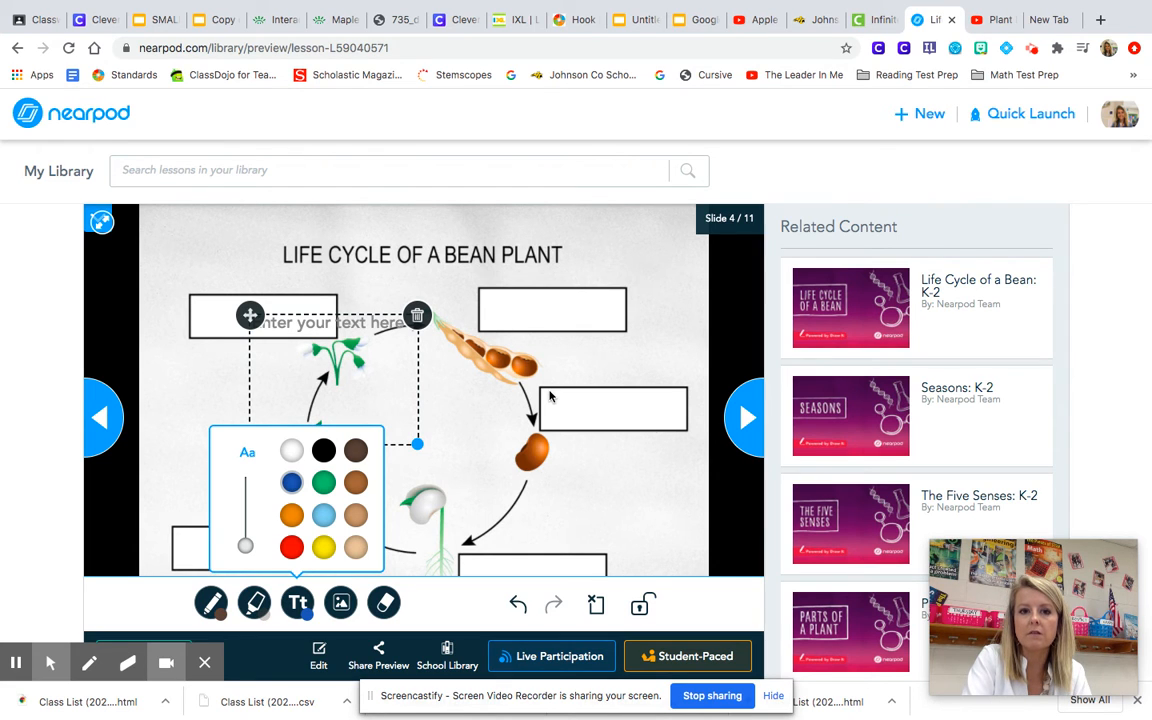
{"action": "left_click", "coordinate": [747, 417]}
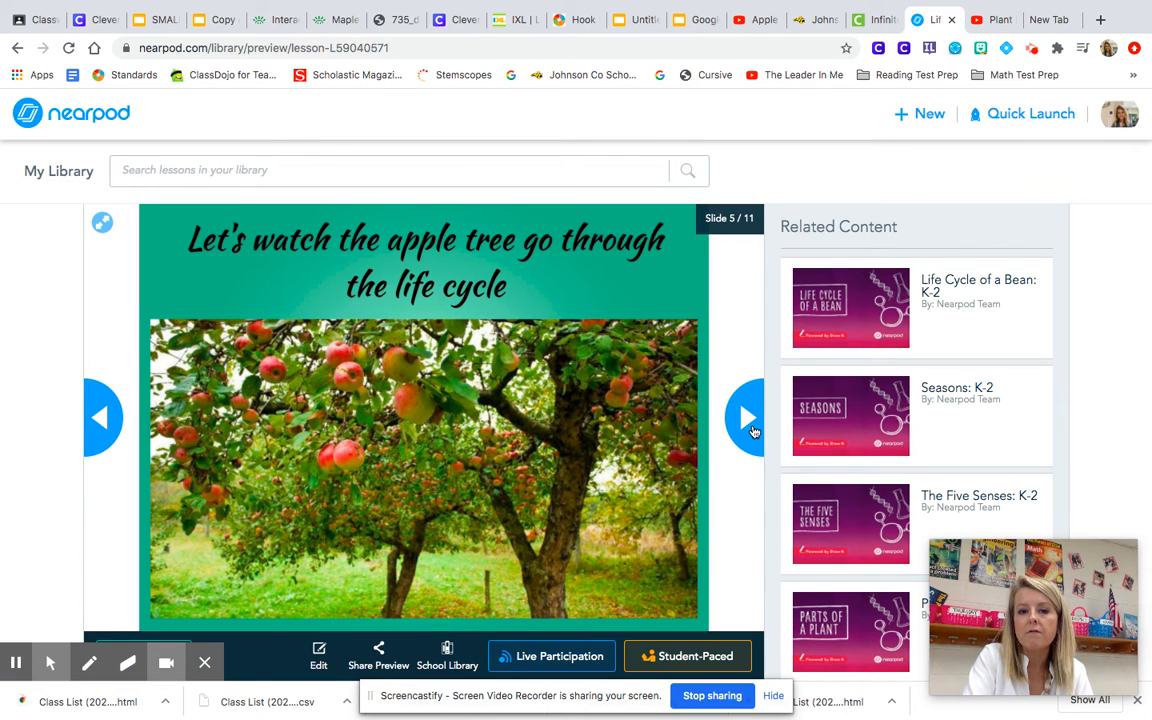
- Advance past the apple video and 360° orchard slides to slide 8
{"action": "left_click", "coordinate": [747, 417]}
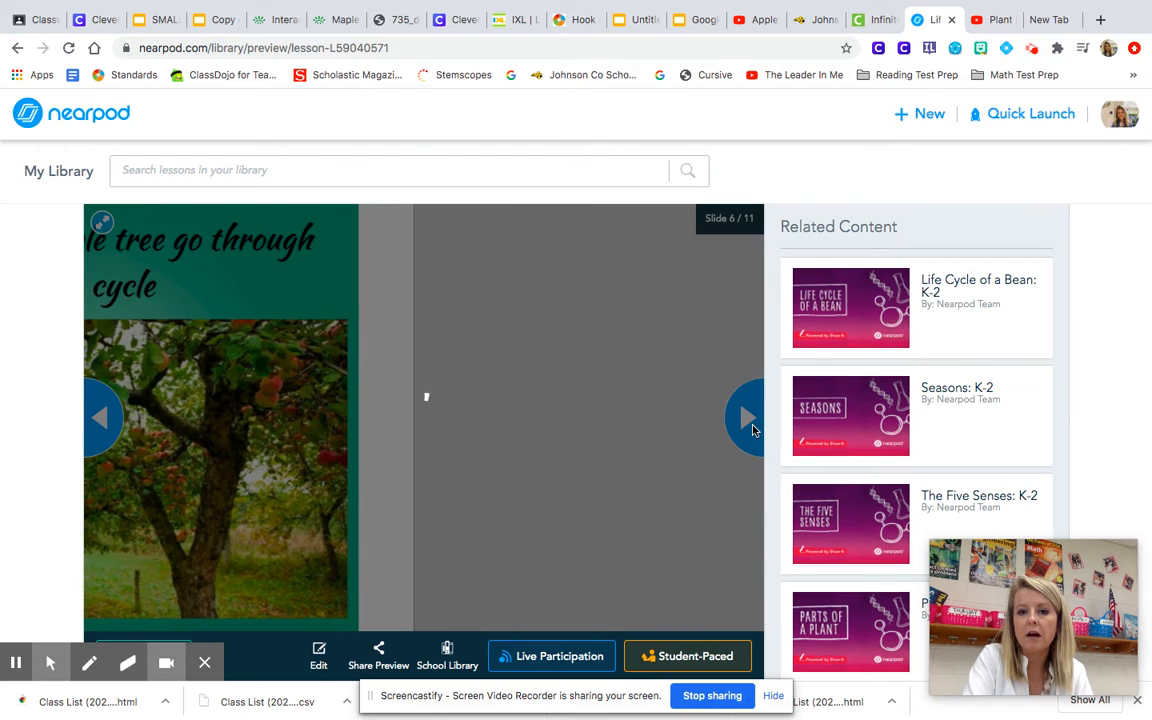
{"action": "left_click", "coordinate": [745, 417]}
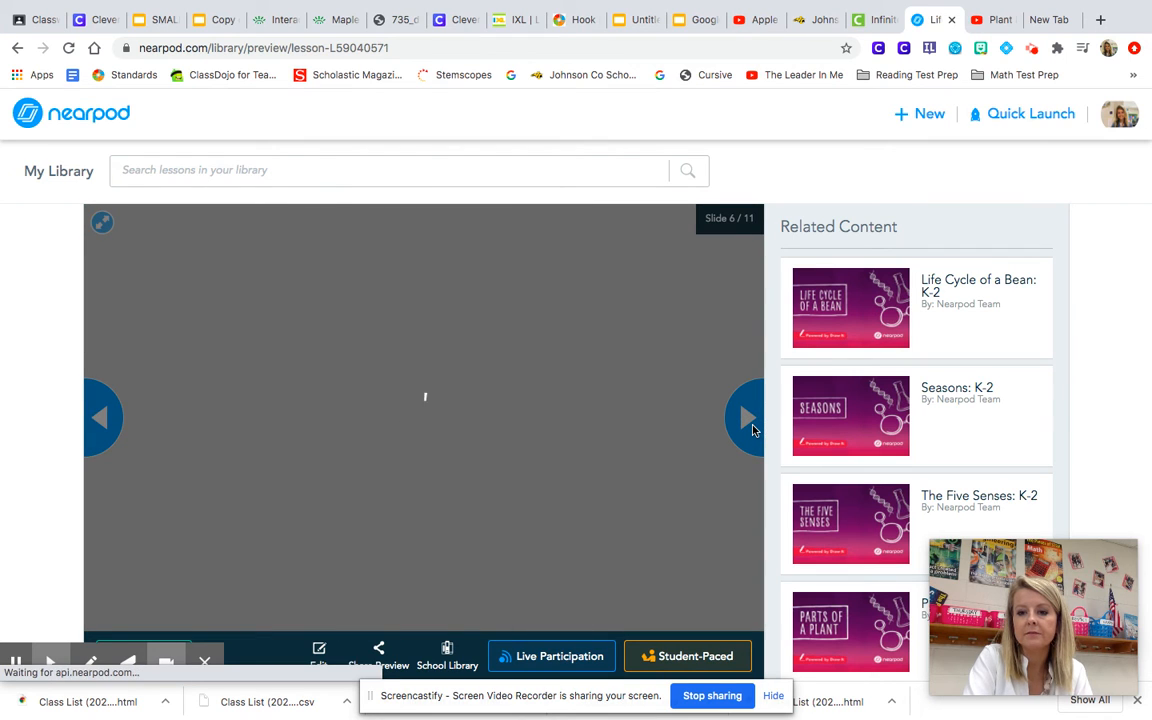
{"action": "left_click", "coordinate": [745, 417]}
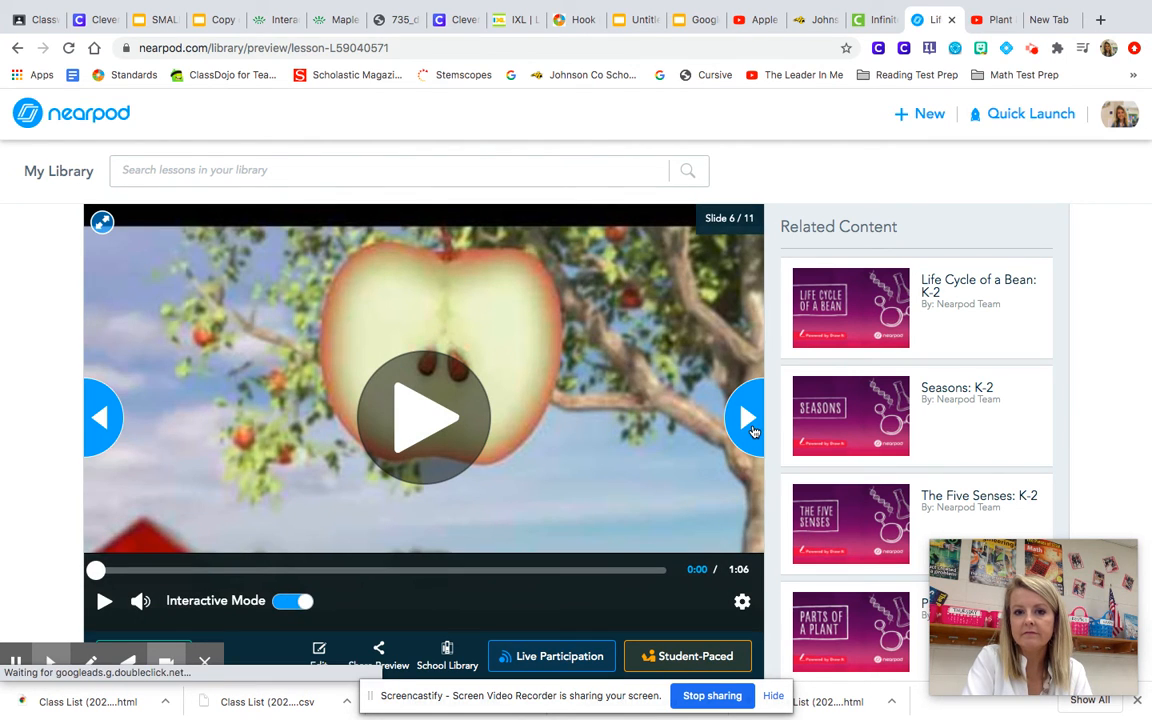
{"action": "left_click", "coordinate": [745, 417]}
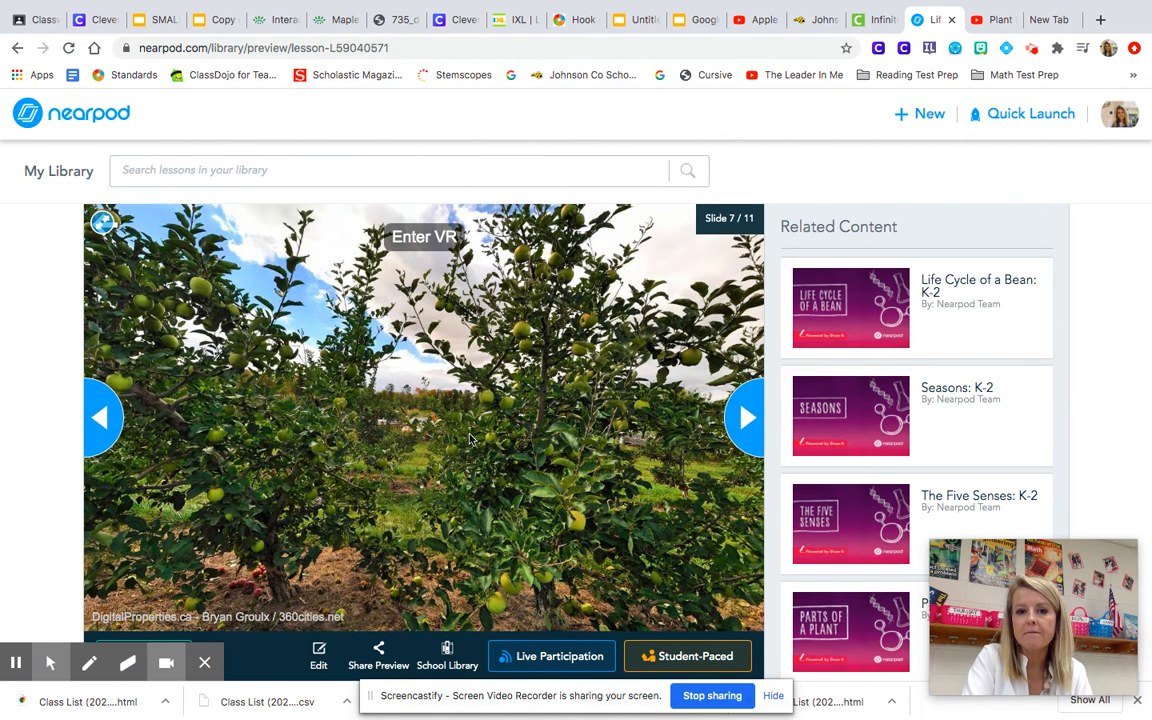
{"action": "mouse_move", "coordinate": [750, 418]}
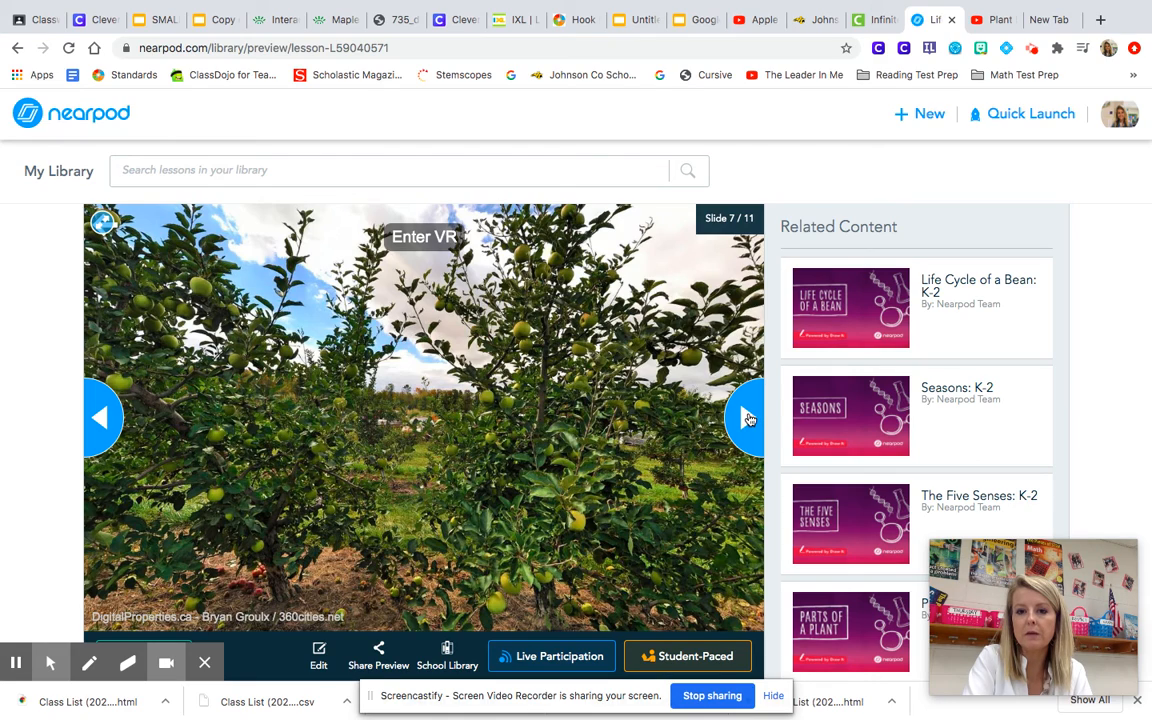
{"action": "left_click", "coordinate": [745, 417]}
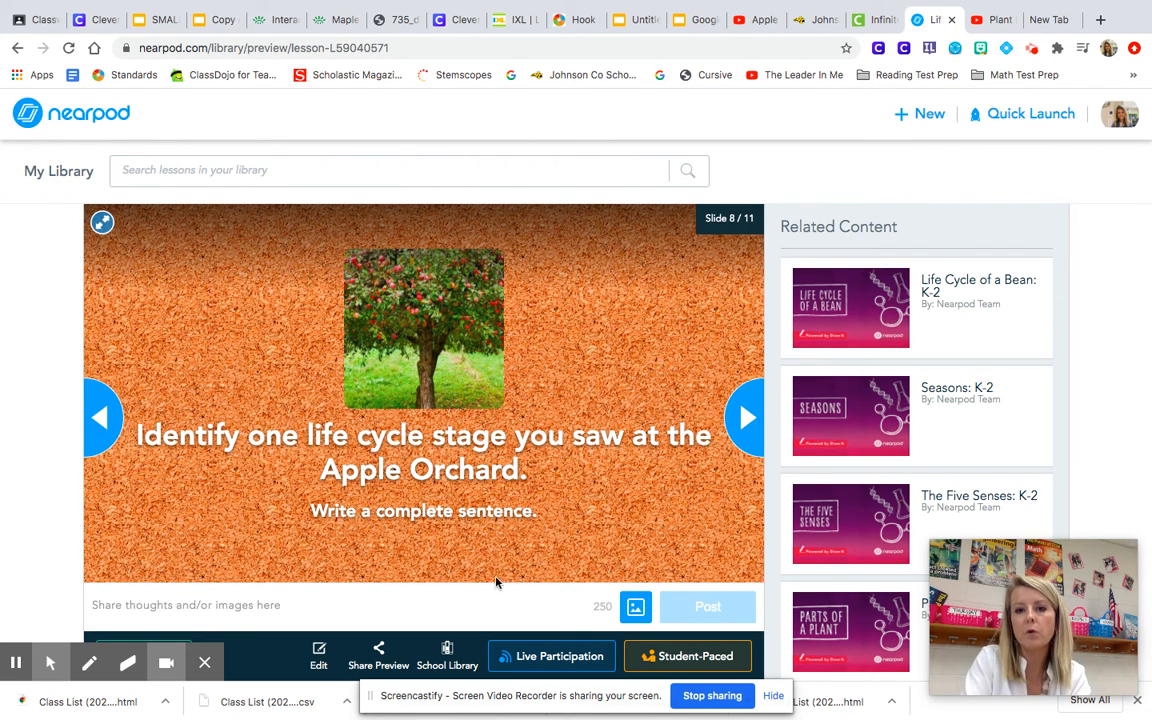
{"action": "mouse_move", "coordinate": [501, 574]}
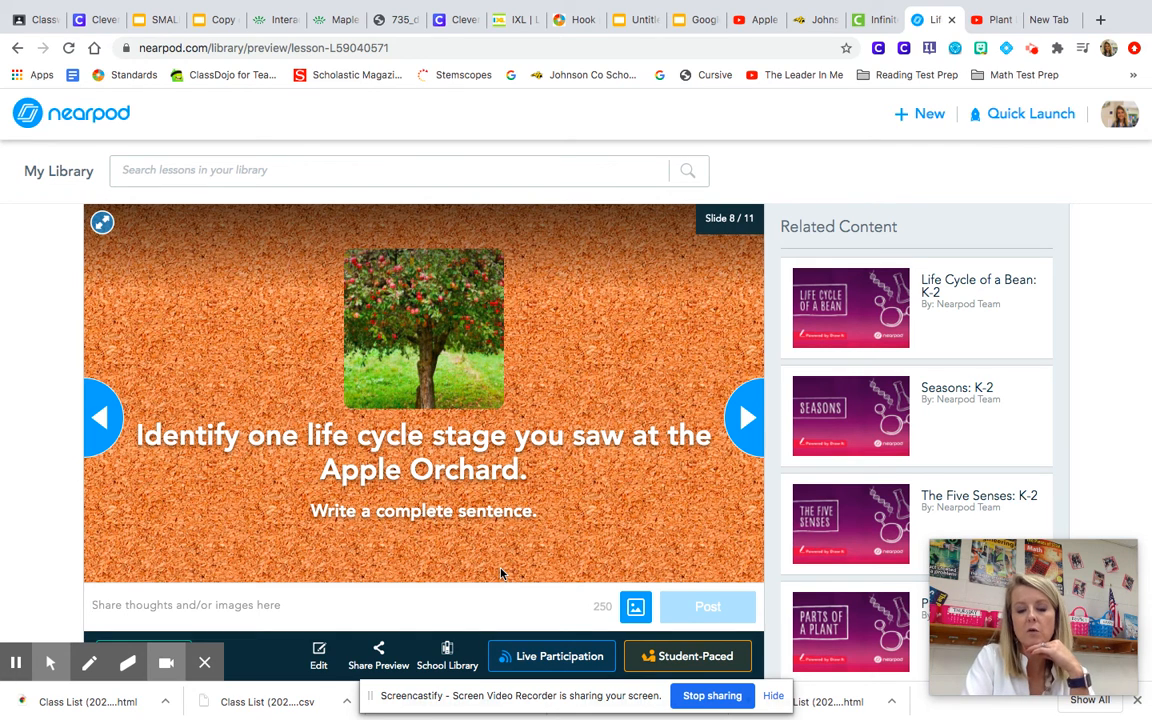
{"action": "mouse_move", "coordinate": [499, 557]}
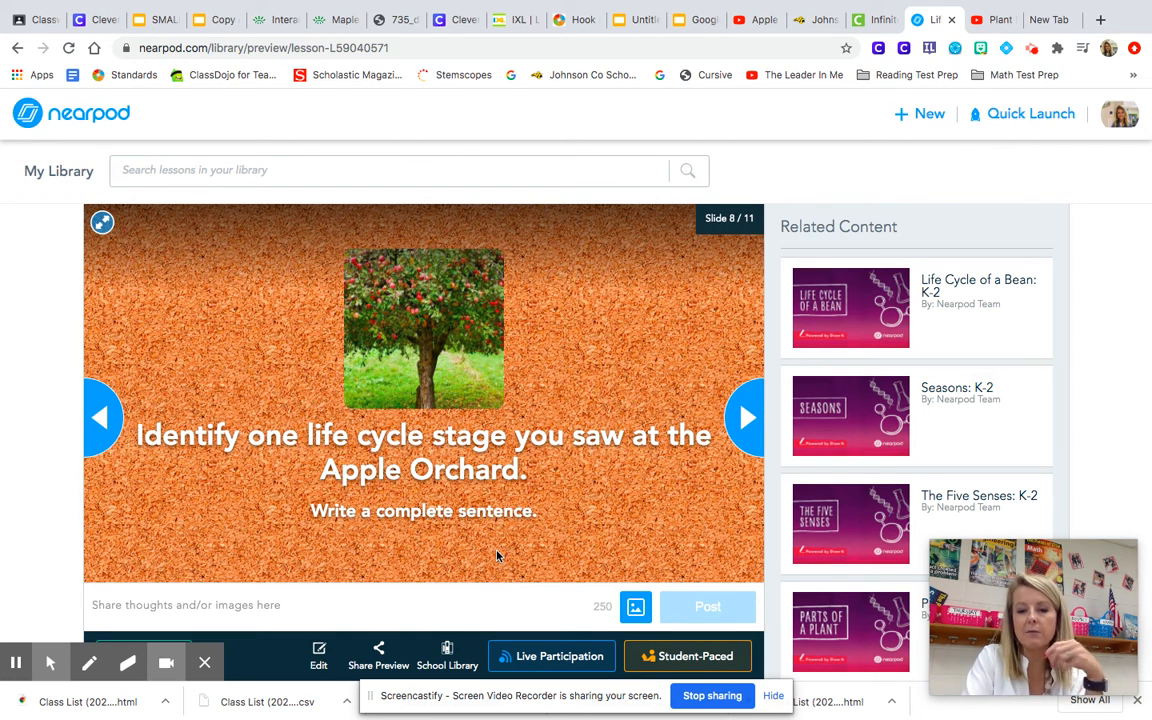
{"action": "mouse_move", "coordinate": [745, 418]}
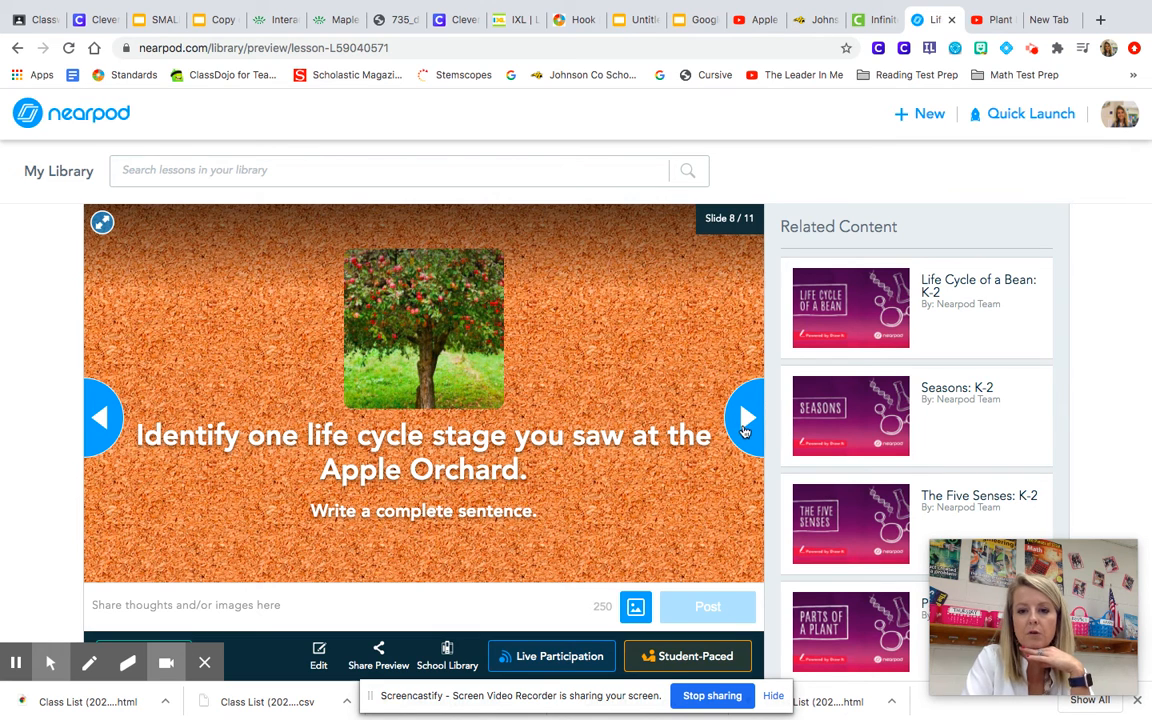
- Advance from slide 8 to slide 9 of 11, the open-ended question activity
{"action": "left_click", "coordinate": [747, 417]}
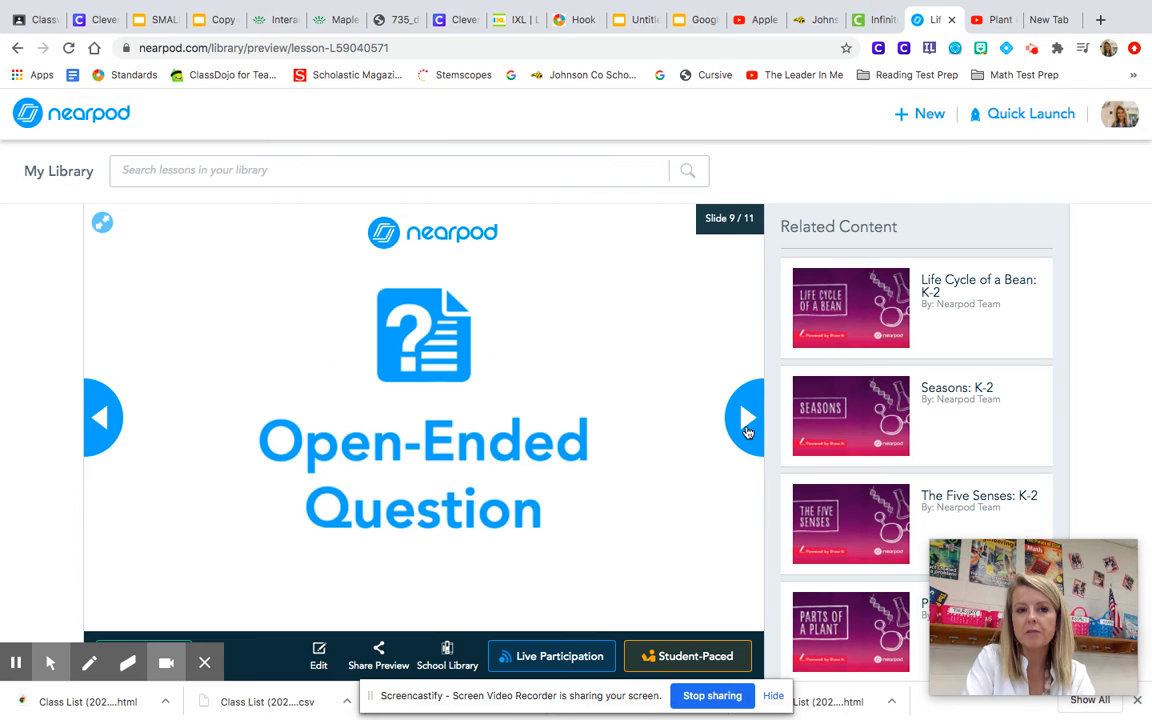
- Reveal slide 9's question on how life cycles are alike, then advance
{"action": "left_click", "coordinate": [747, 417]}
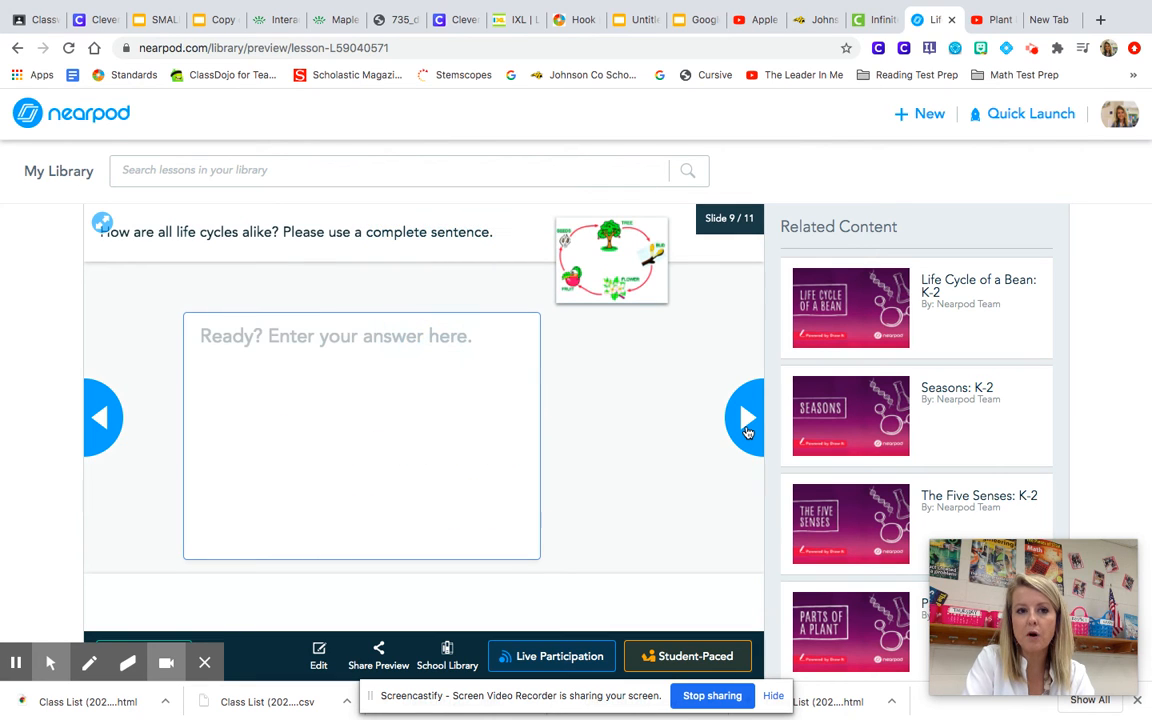
{"action": "mouse_move", "coordinate": [265, 279]}
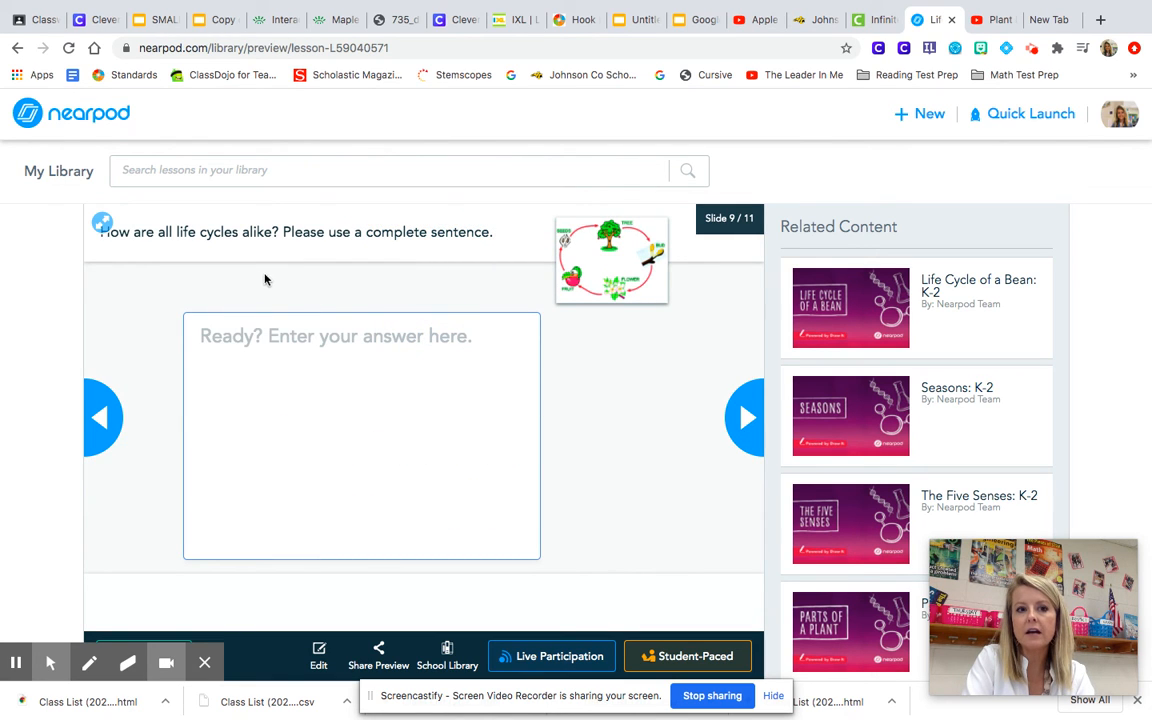
{"action": "mouse_move", "coordinate": [386, 403]}
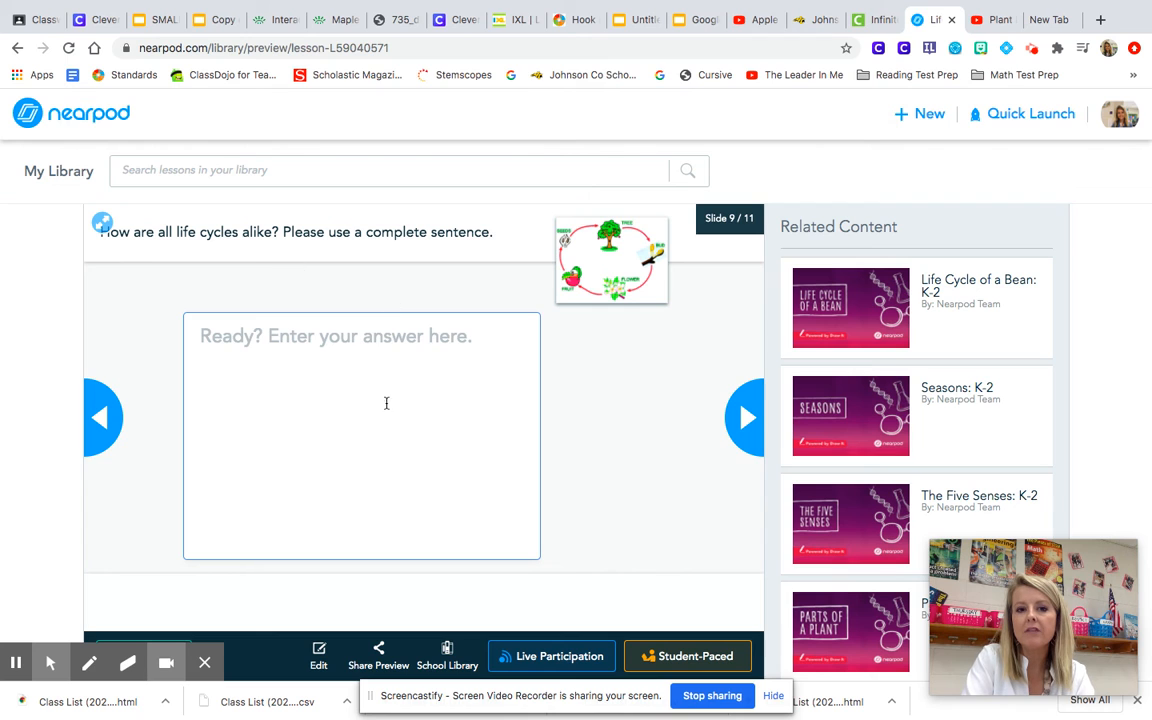
{"action": "mouse_move", "coordinate": [748, 417]}
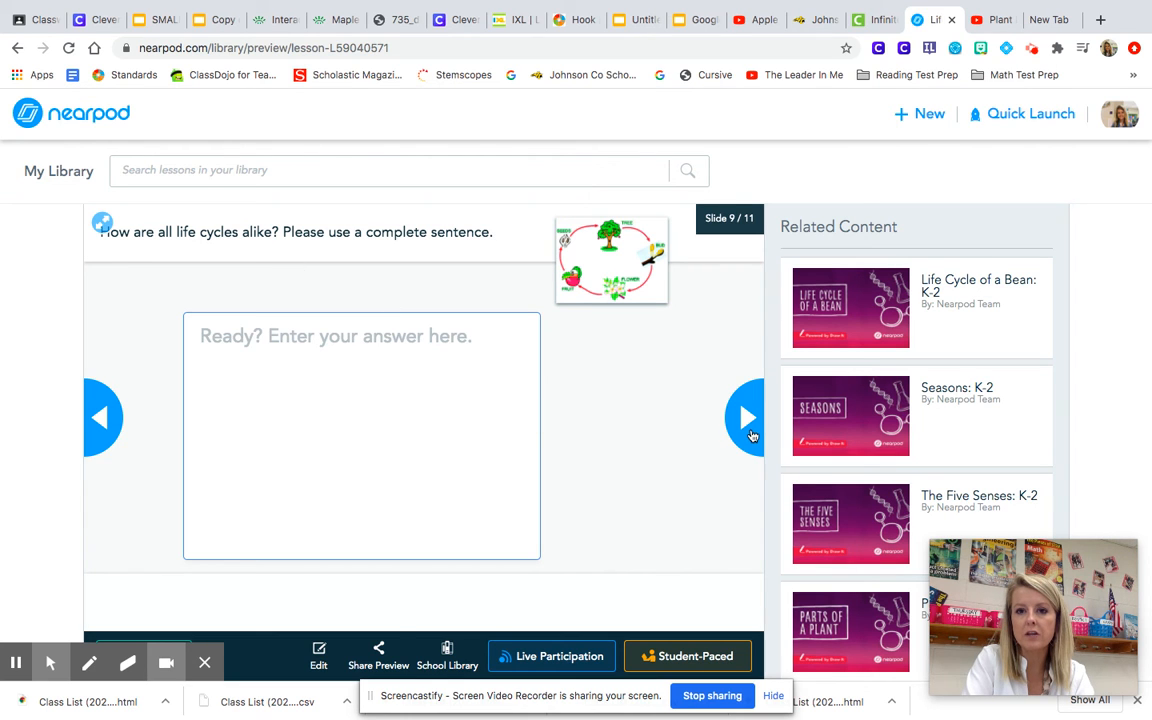
{"action": "left_click", "coordinate": [748, 417]}
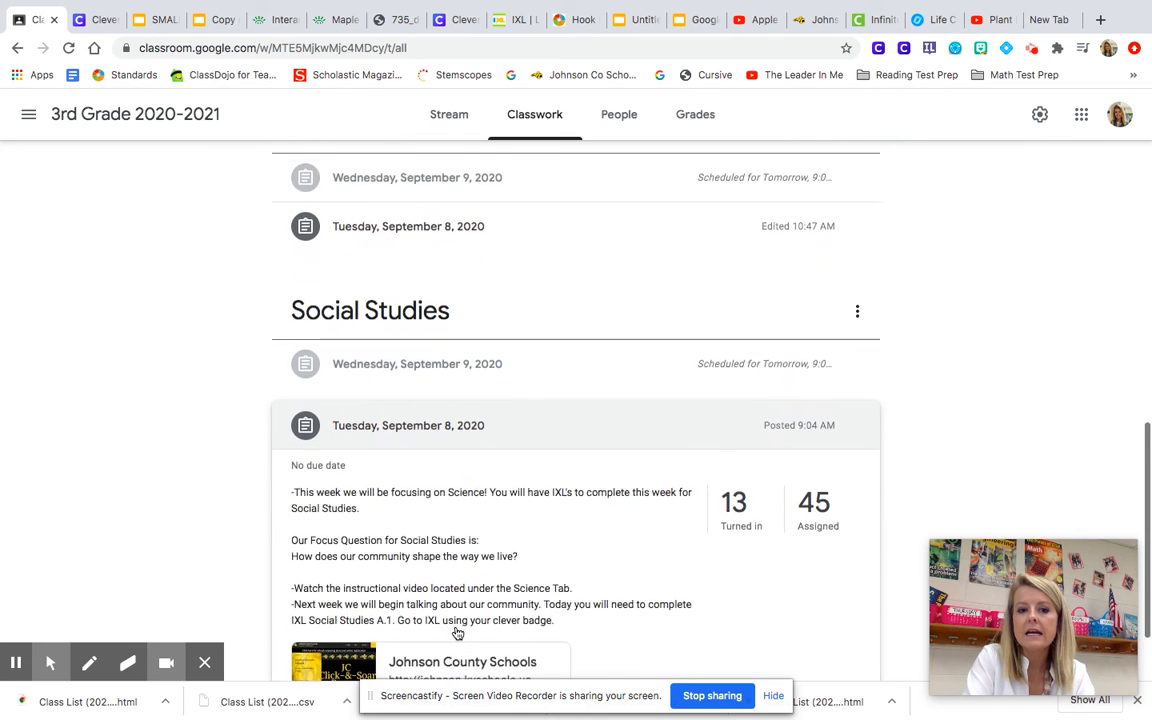
- Expand the September 9 Social Studies post showing the IXL A.2 assignment
{"action": "scroll", "scroll_direction": "down", "scroll_amount": 3}
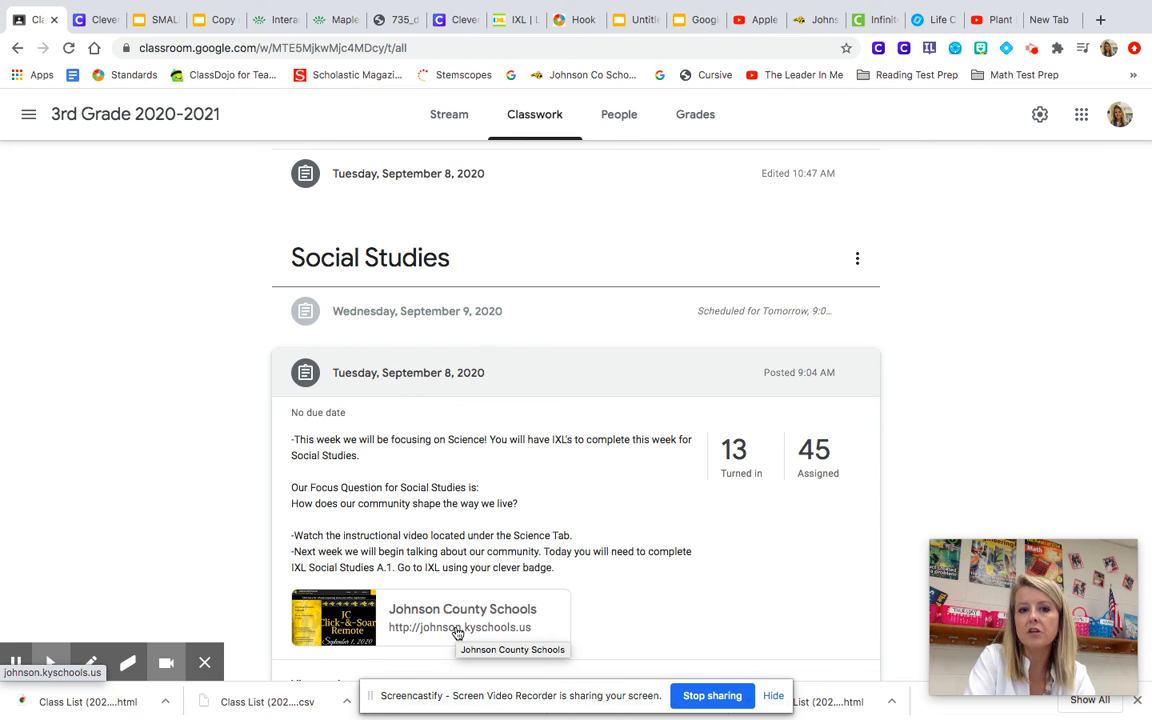
{"action": "left_click", "coordinate": [417, 311]}
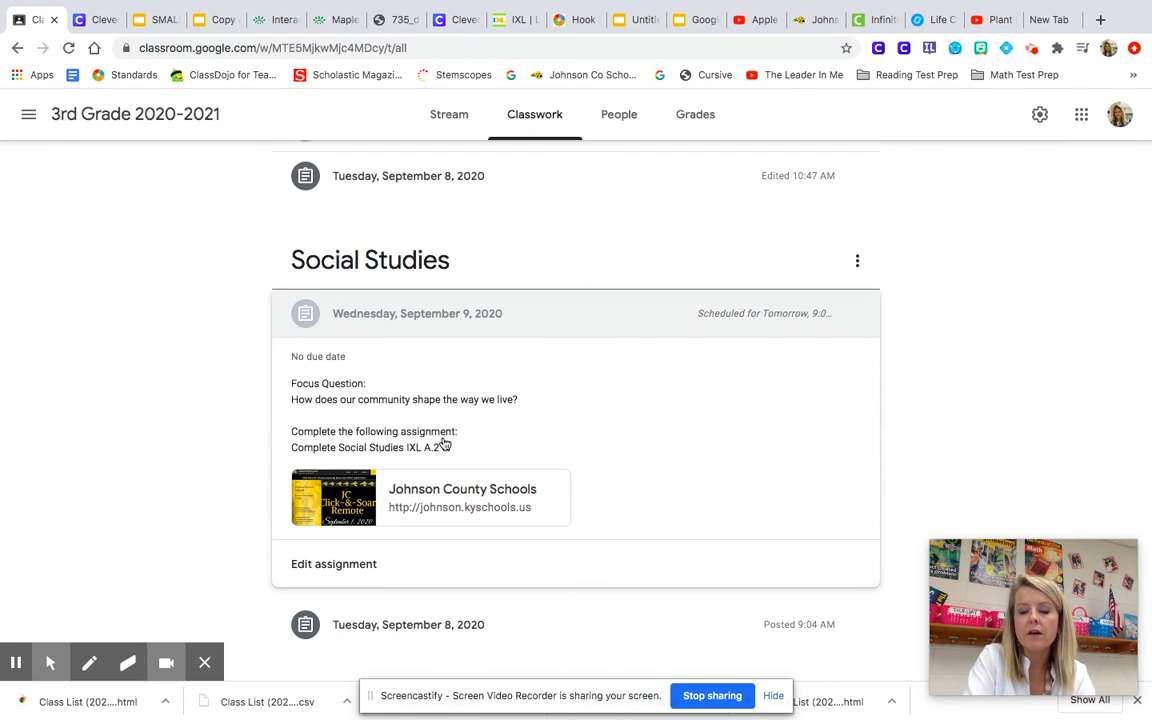
{"action": "mouse_move", "coordinate": [574, 445]}
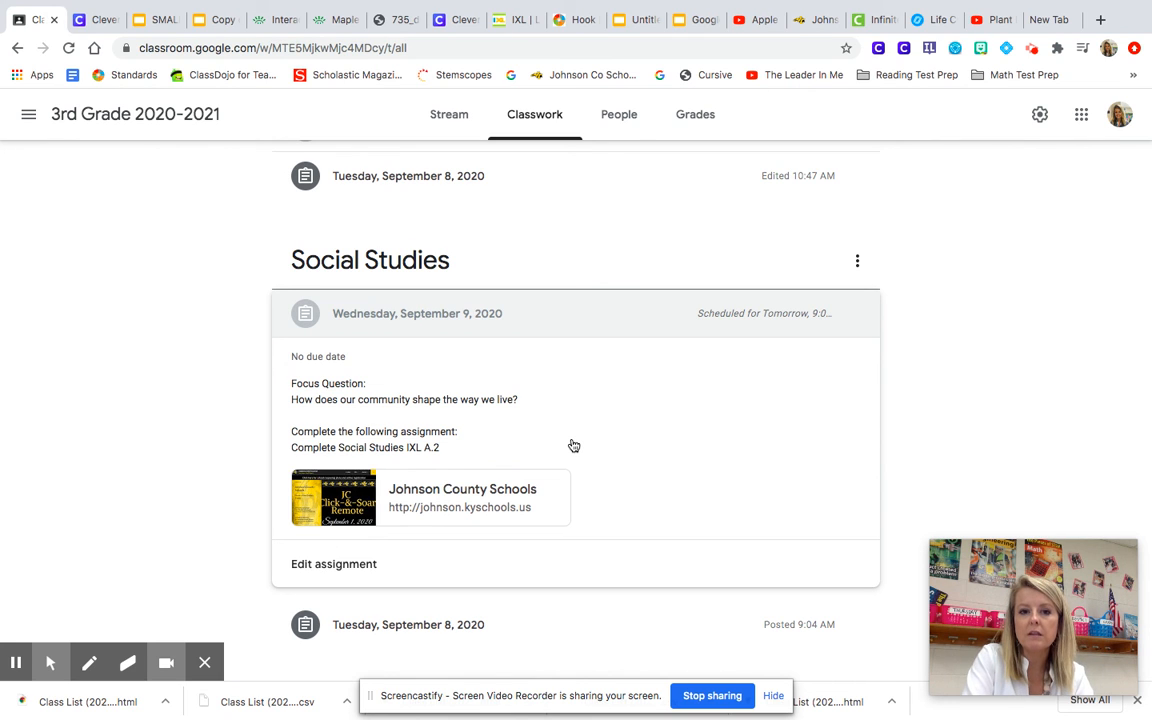
{"action": "scroll", "scroll_direction": "up", "scroll_amount": 3}
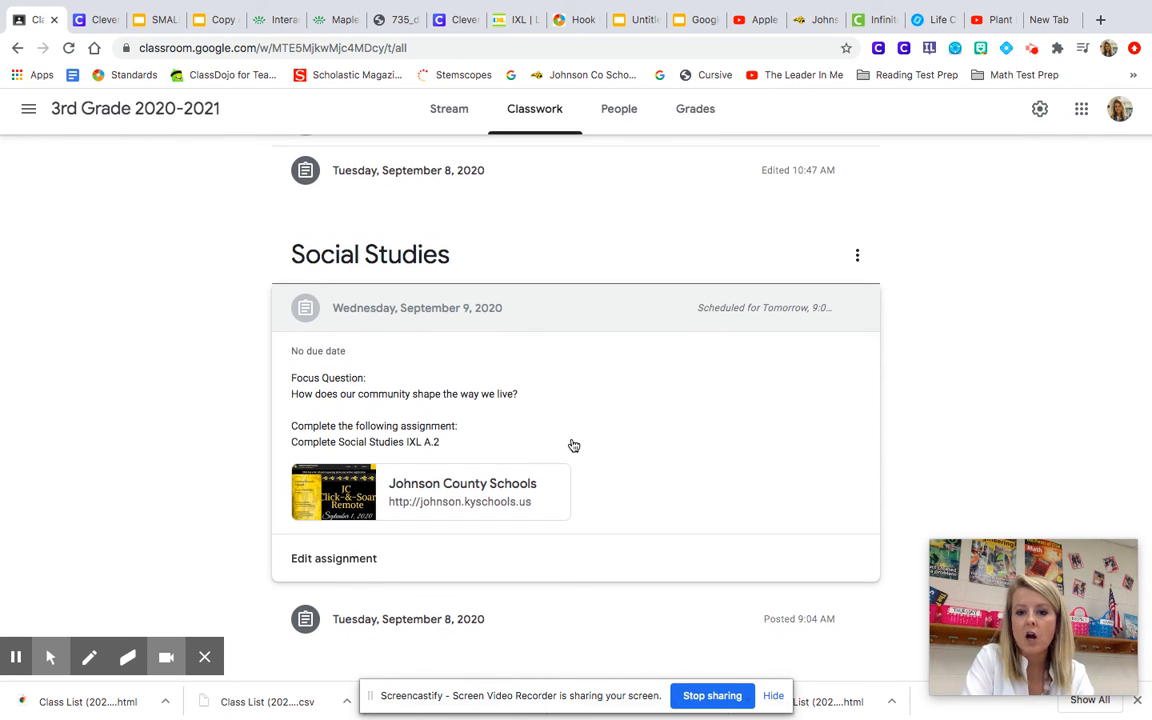